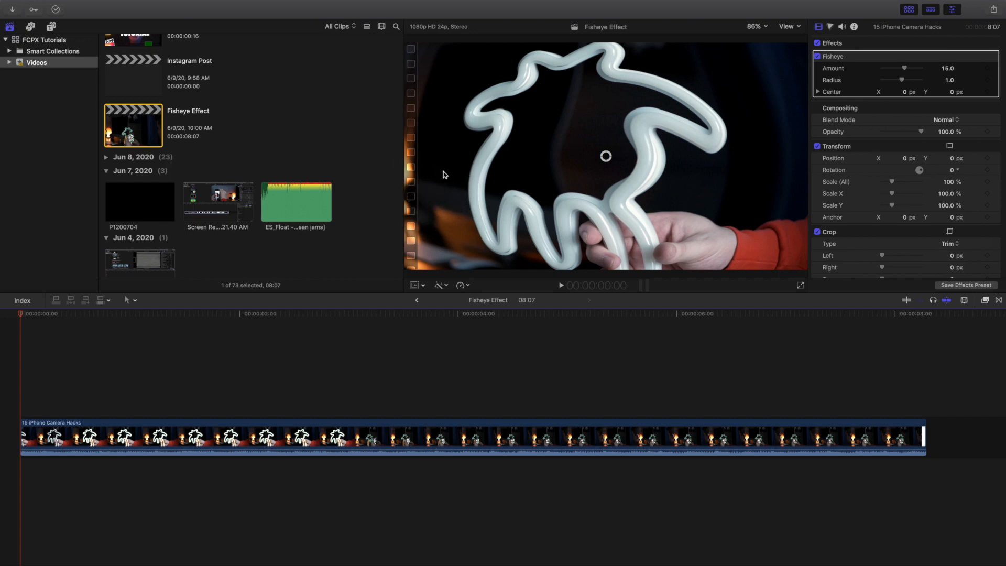
mouse_move(542, 217)
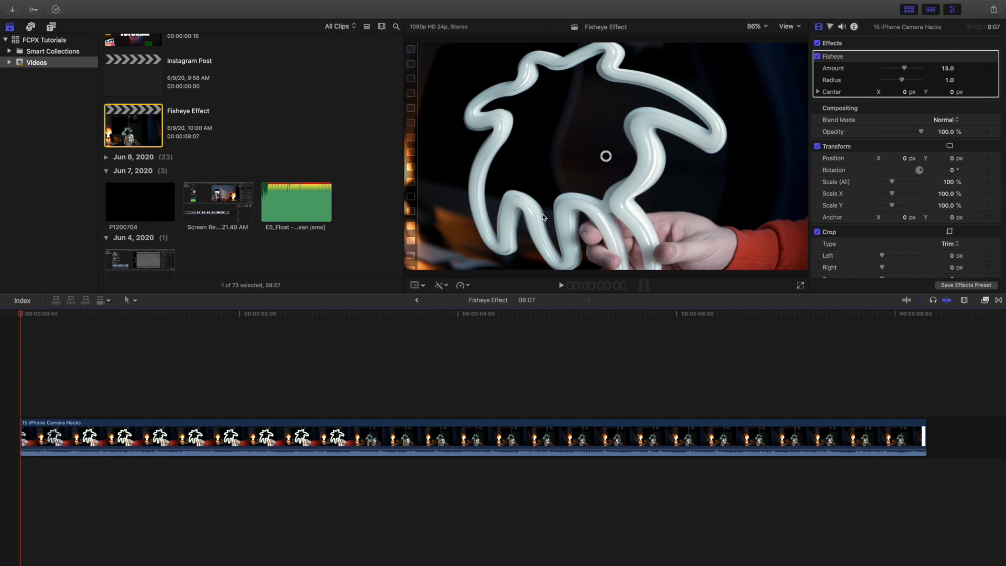
mouse_move(579, 203)
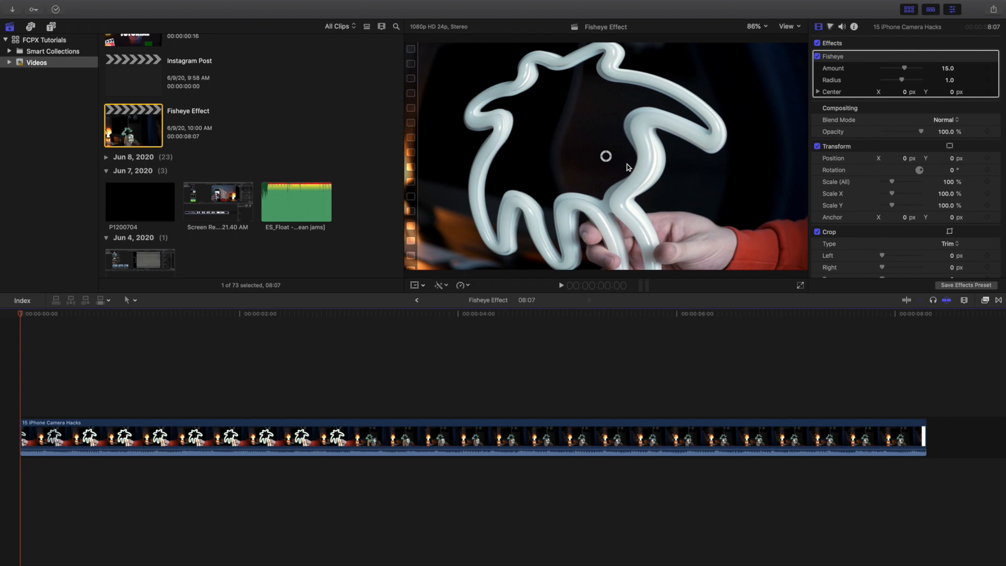
Drag the Fisheye centre in the viewer to about X -0.1, Y -0.15, below-left of middle.
left_click_drag(604, 156, 538, 143)
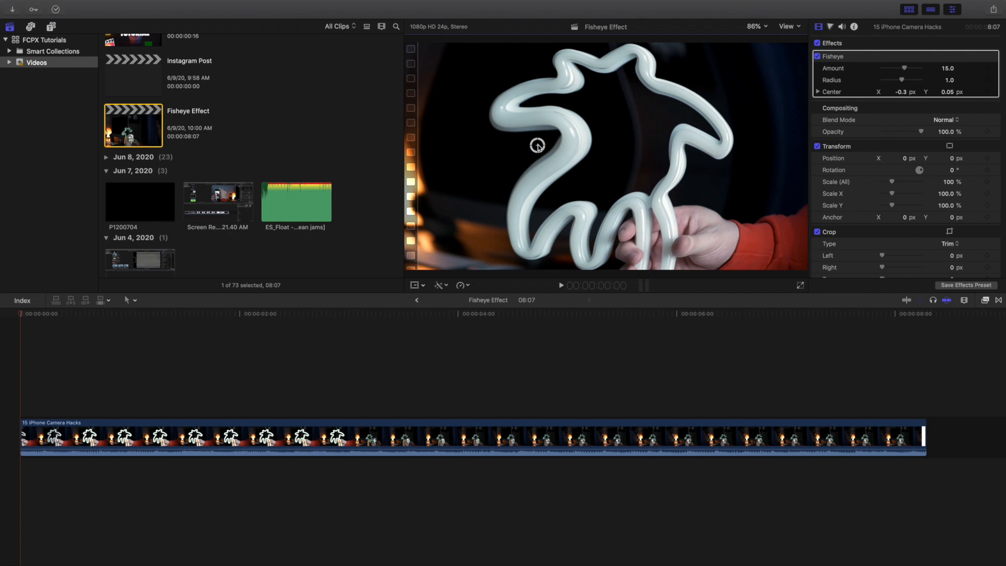
left_click_drag(537, 143, 583, 191)
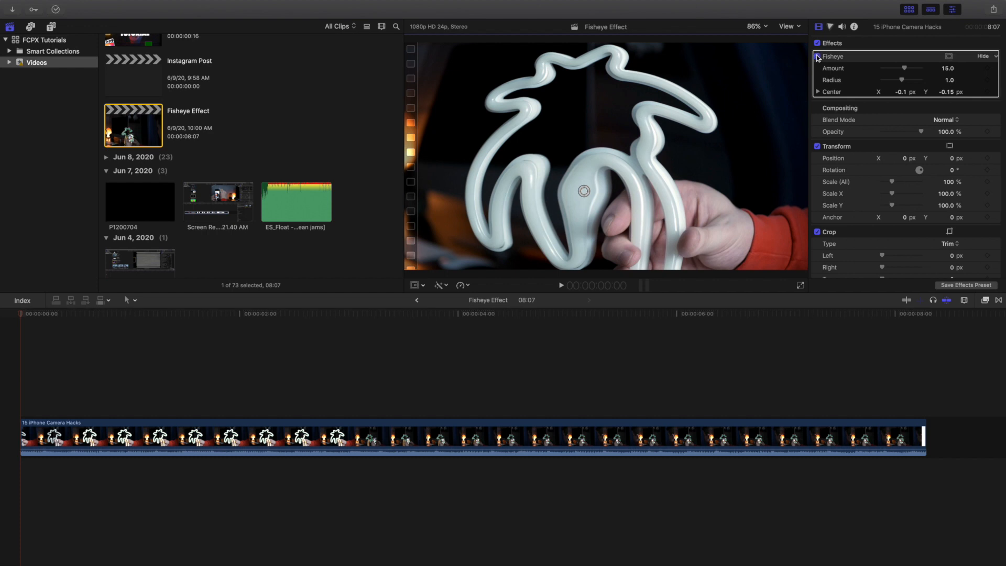
Disable the first Fisheye, then search the Effects browser for "fish" to add a fresh Fisheye.
left_click(818, 57)
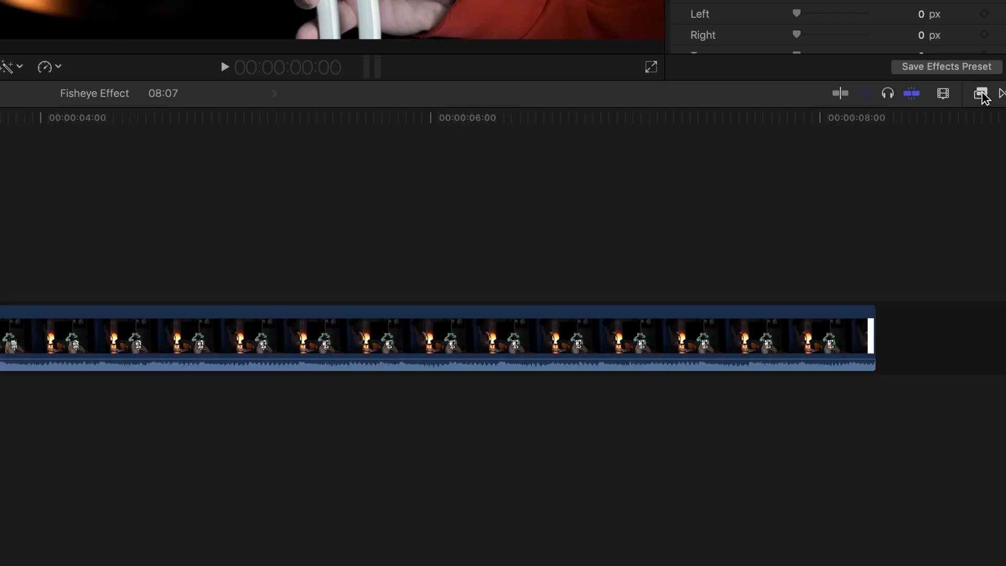
left_click(979, 93)
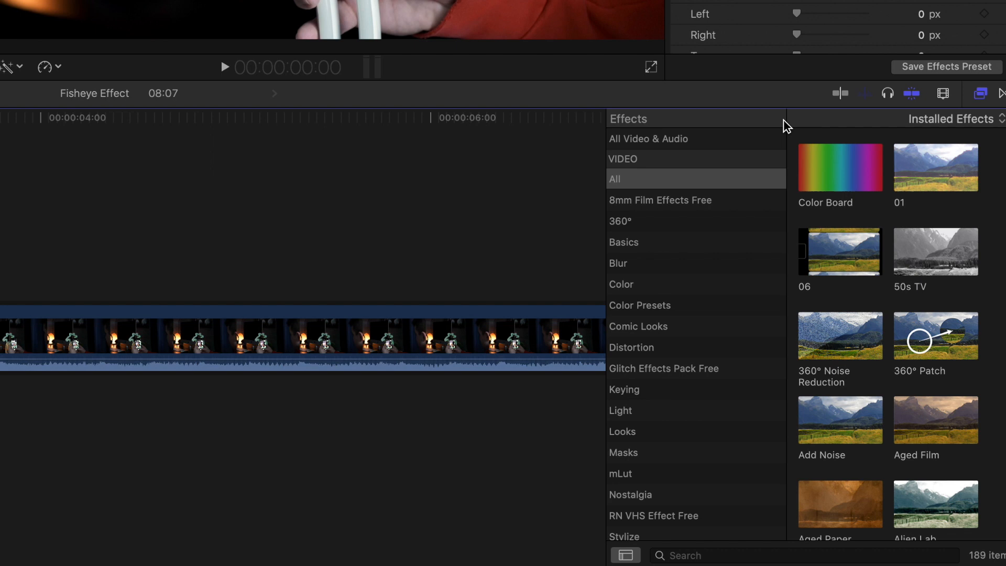
left_click(641, 180)
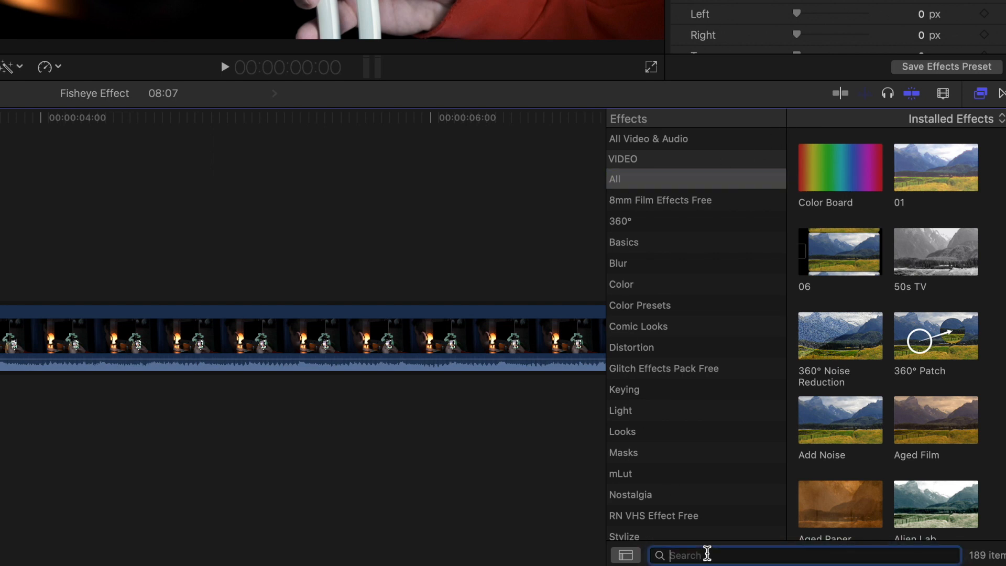
type("fish")
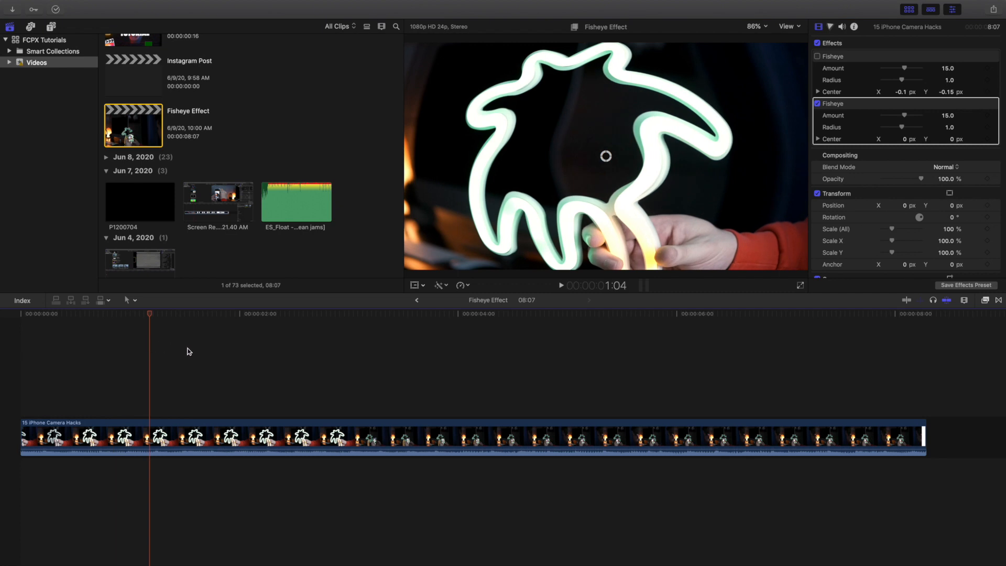
mouse_move(193, 352)
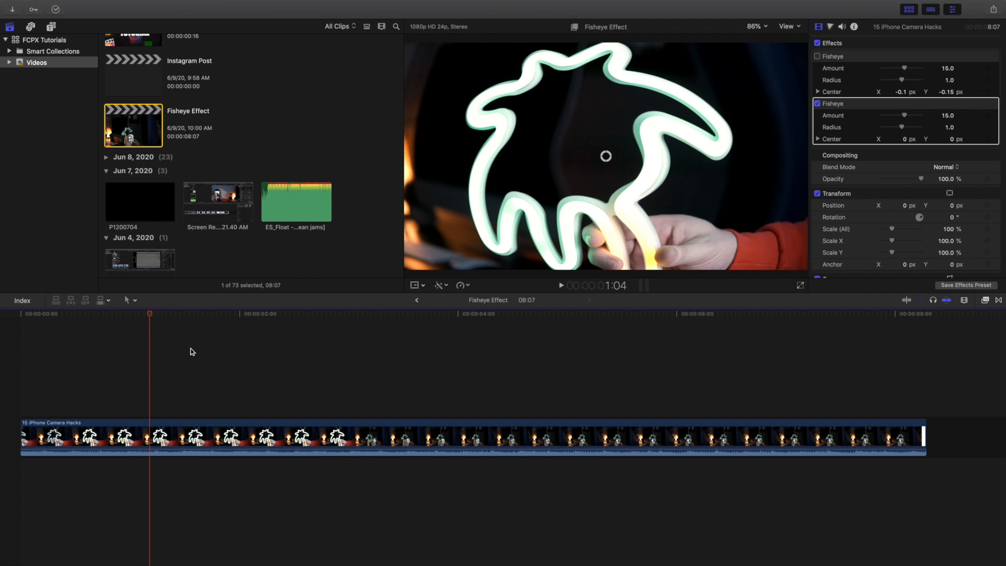
mouse_move(228, 348)
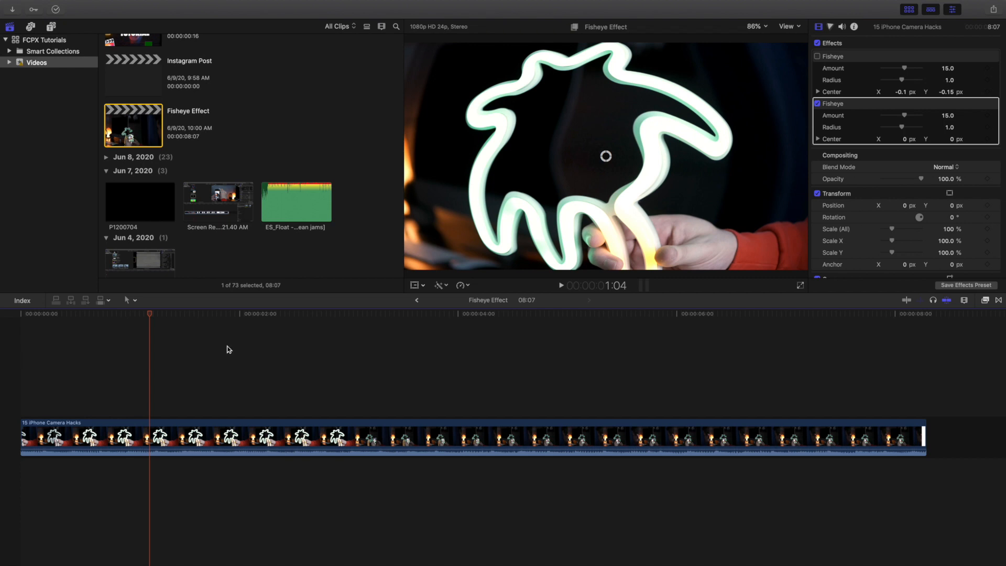
mouse_move(456, 261)
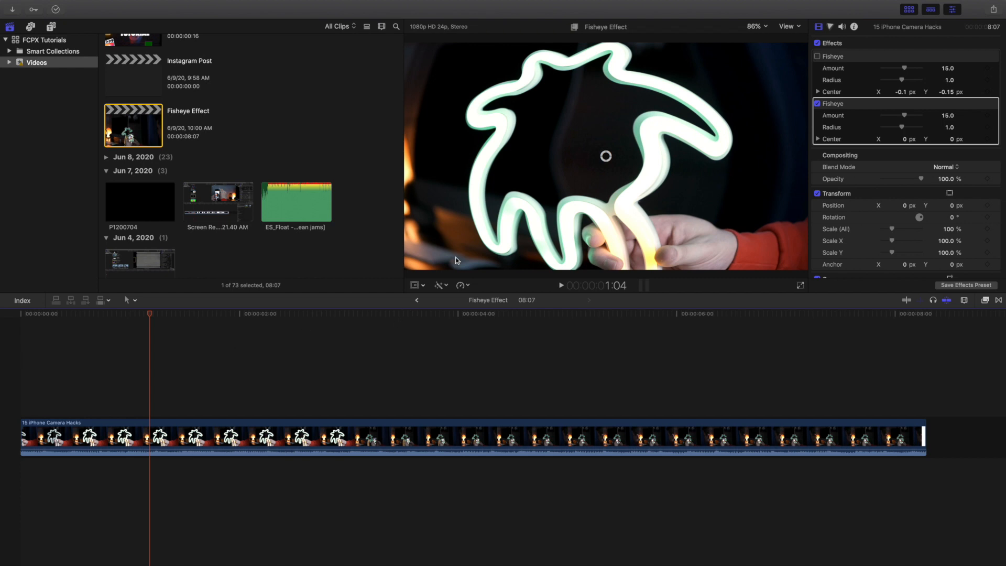
mouse_move(148, 434)
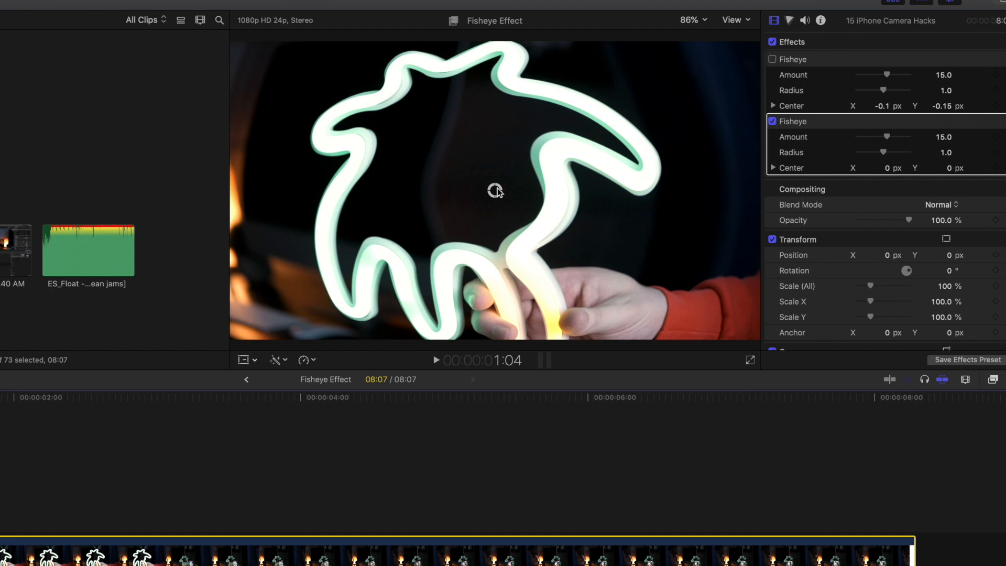
left_click_drag(496, 191, 584, 308)
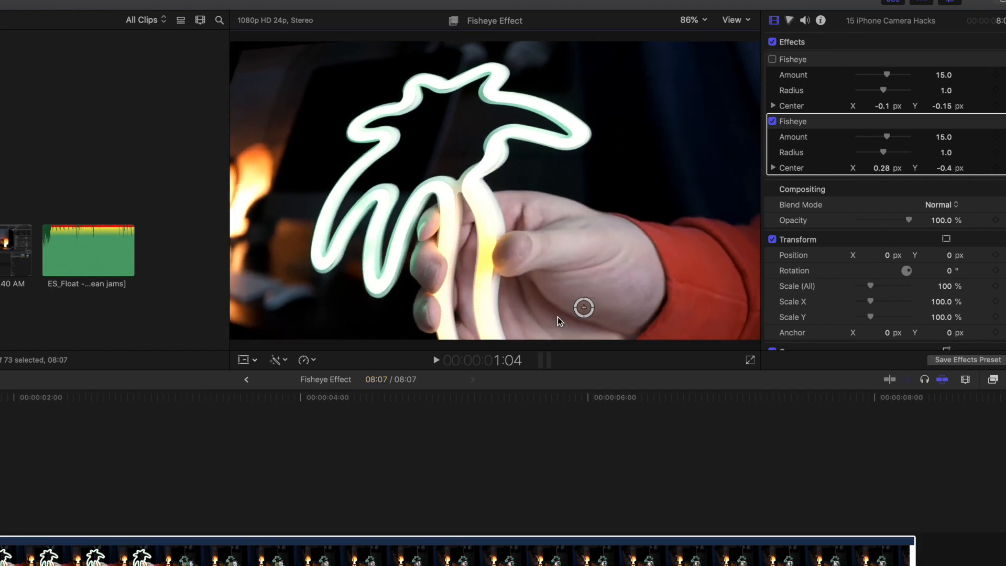
left_click_drag(583, 308, 466, 126)
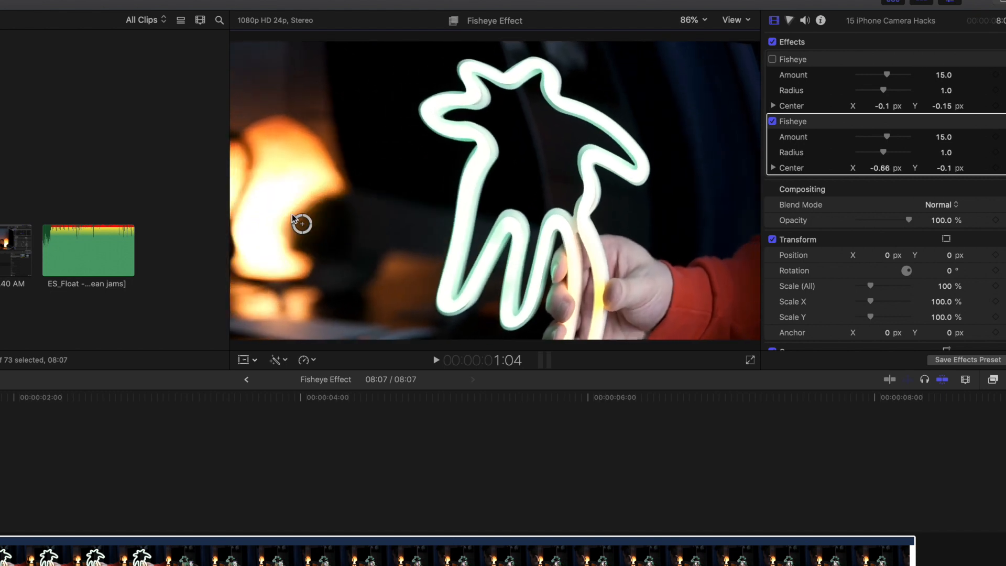
left_click_drag(302, 224, 284, 195)
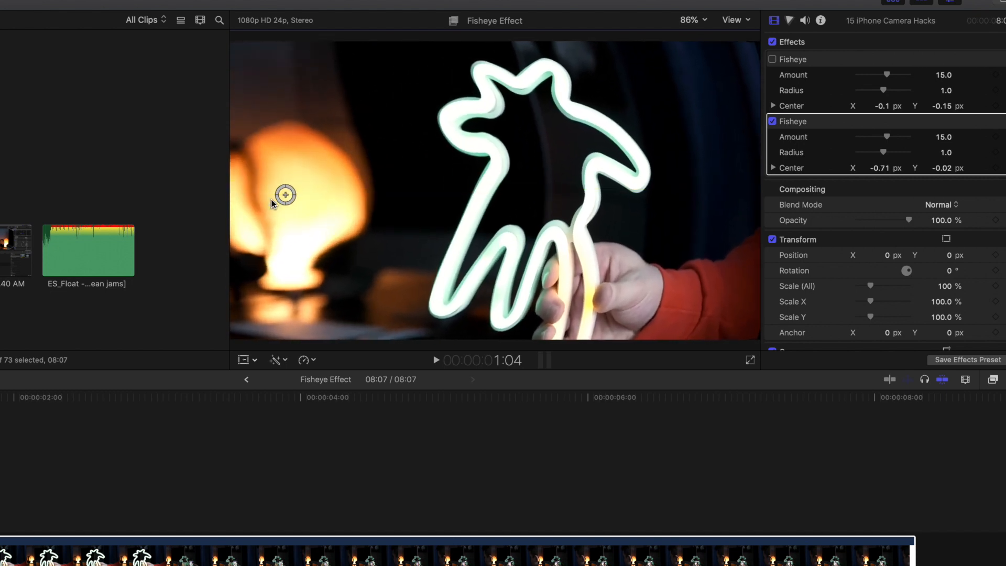
left_click_drag(283, 195, 332, 163)
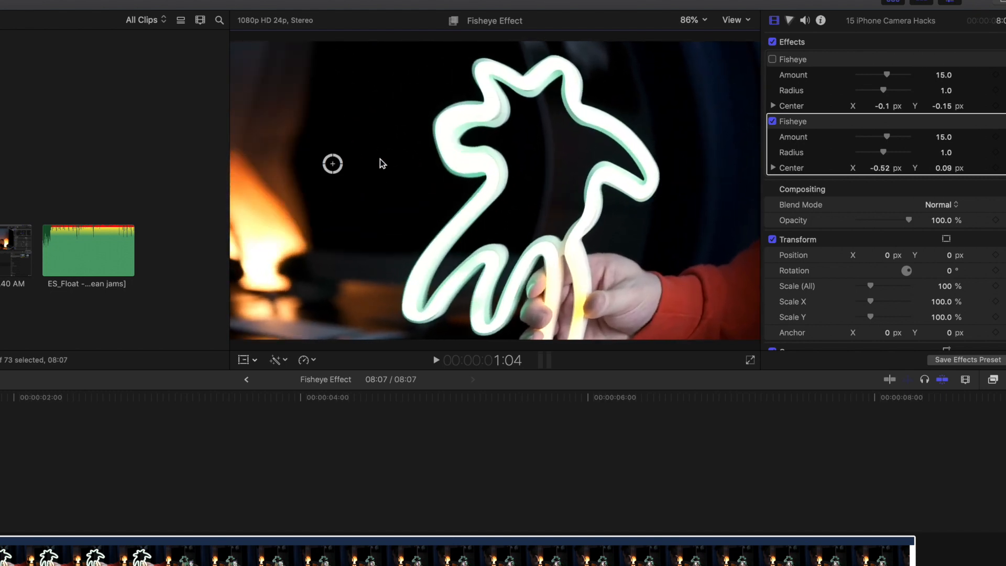
left_click_drag(332, 163, 484, 222)
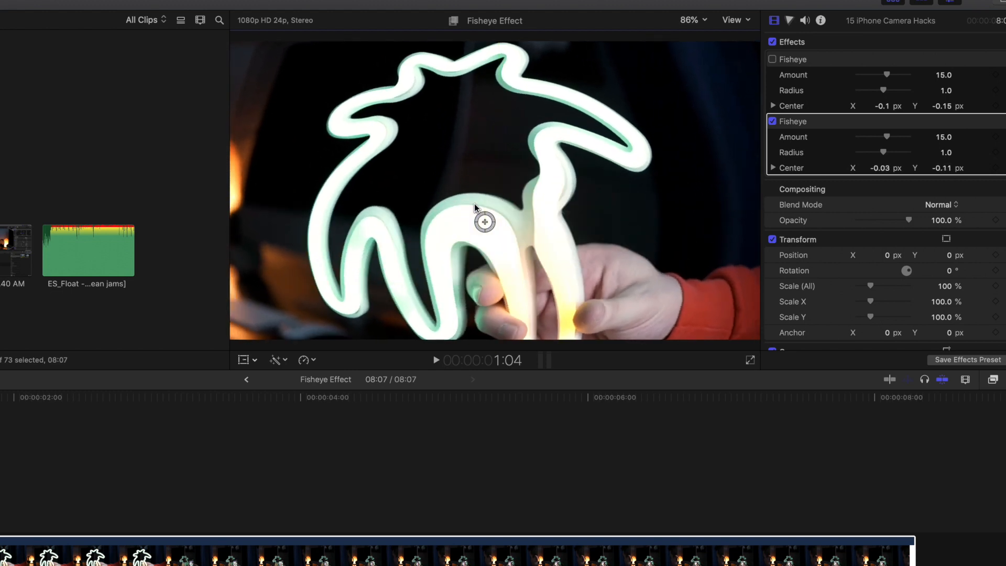
left_click_drag(484, 221, 499, 190)
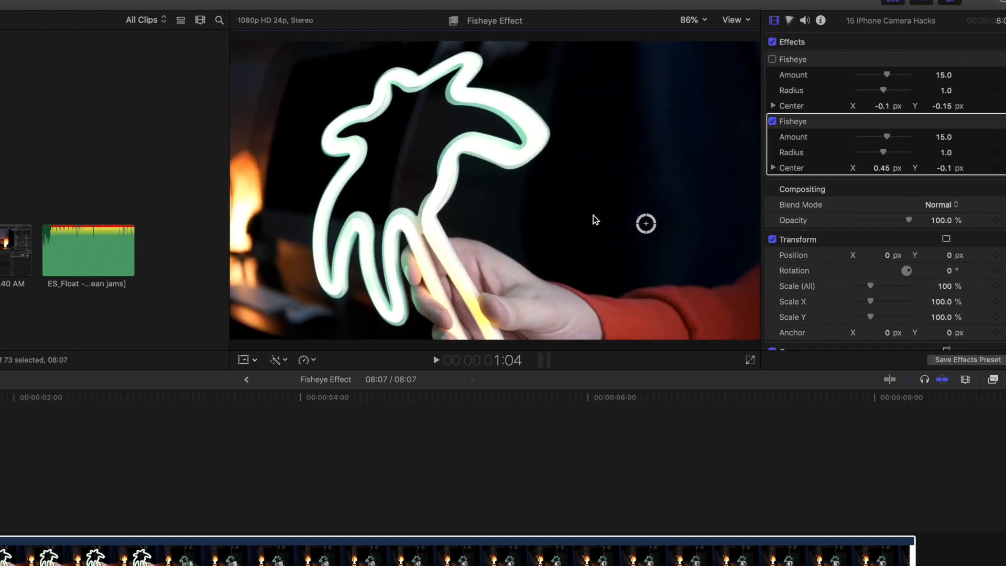
left_click_drag(646, 224, 405, 218)
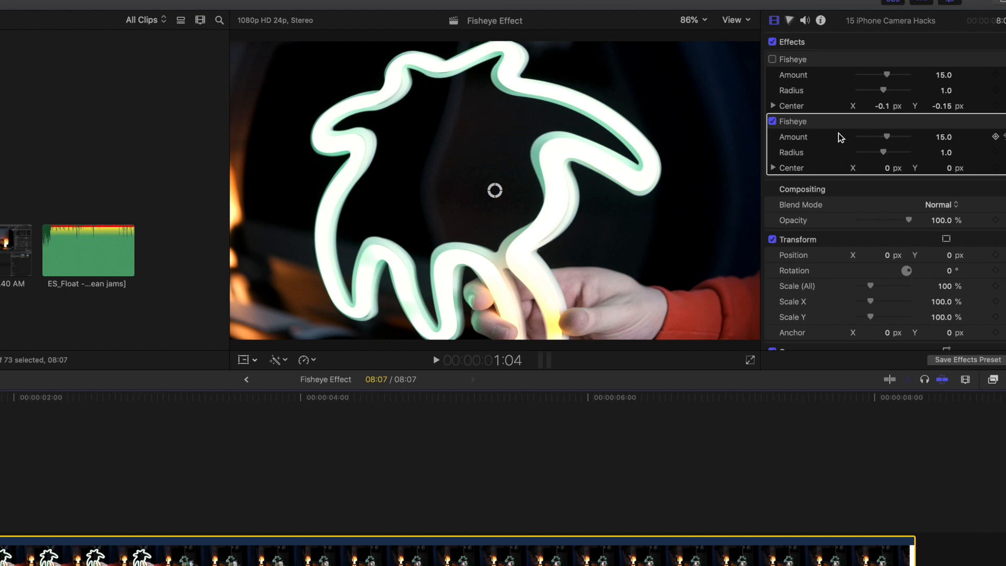
mouse_move(887, 141)
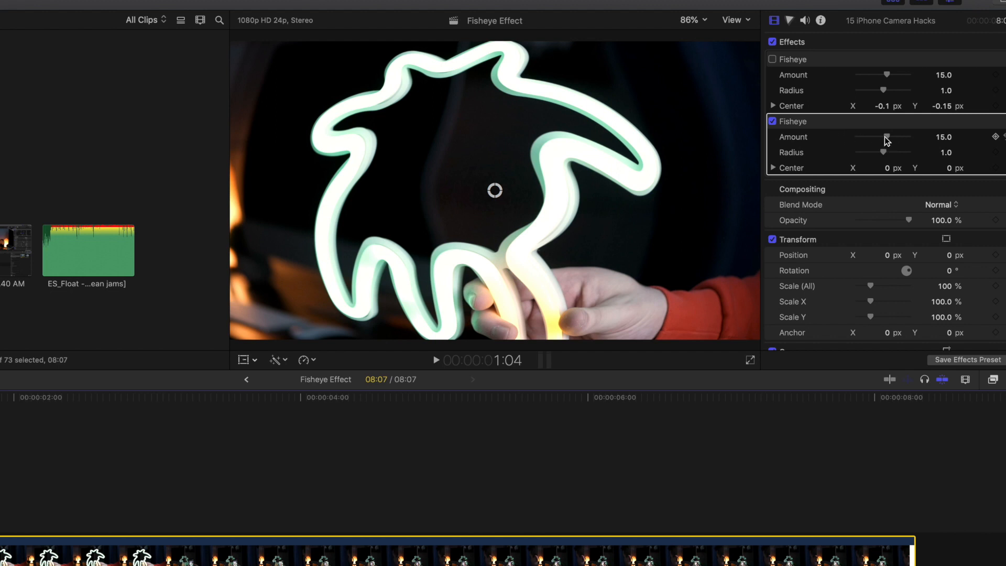
Sweep the second Fisheye Amount through 81, 49 and near zero, ending pinched at -100.
left_click_drag(884, 139, 903, 140)
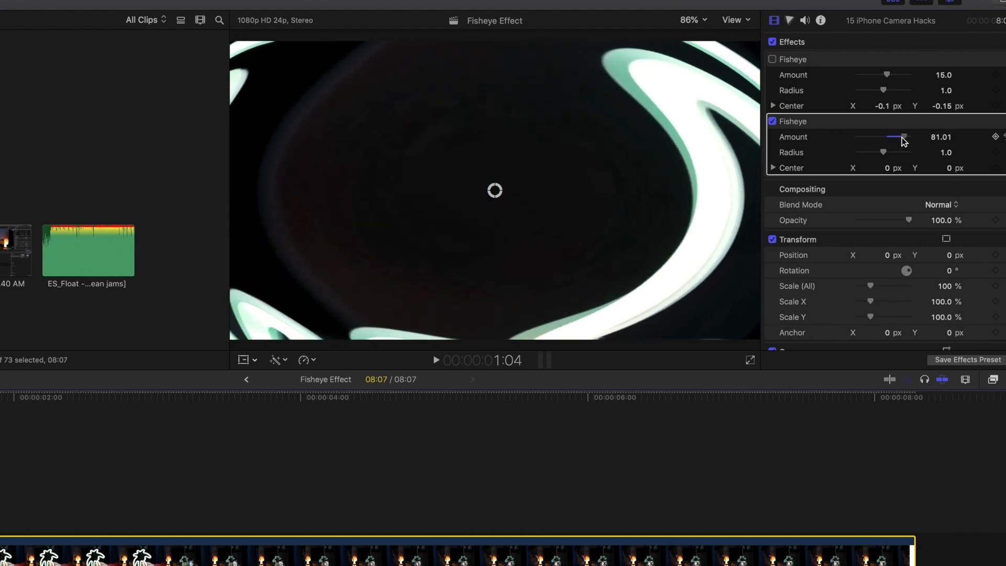
left_click_drag(901, 136, 856, 136)
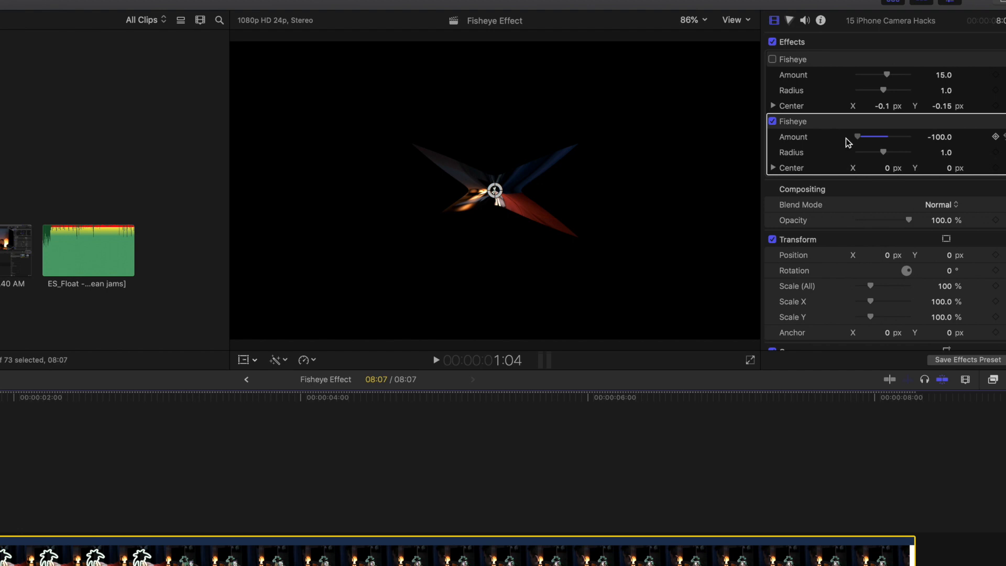
left_click_drag(858, 136, 862, 136)
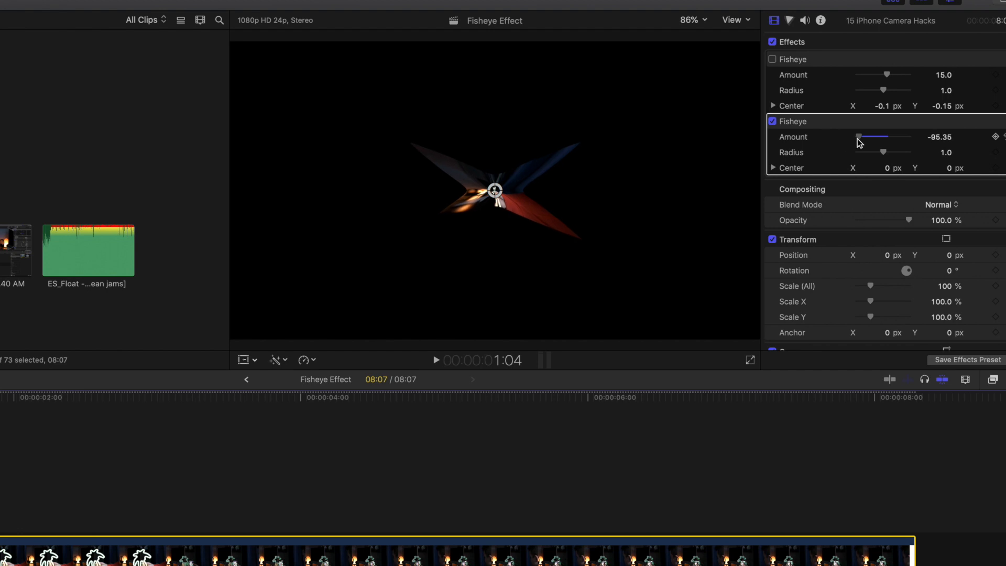
left_click_drag(858, 136, 894, 136)
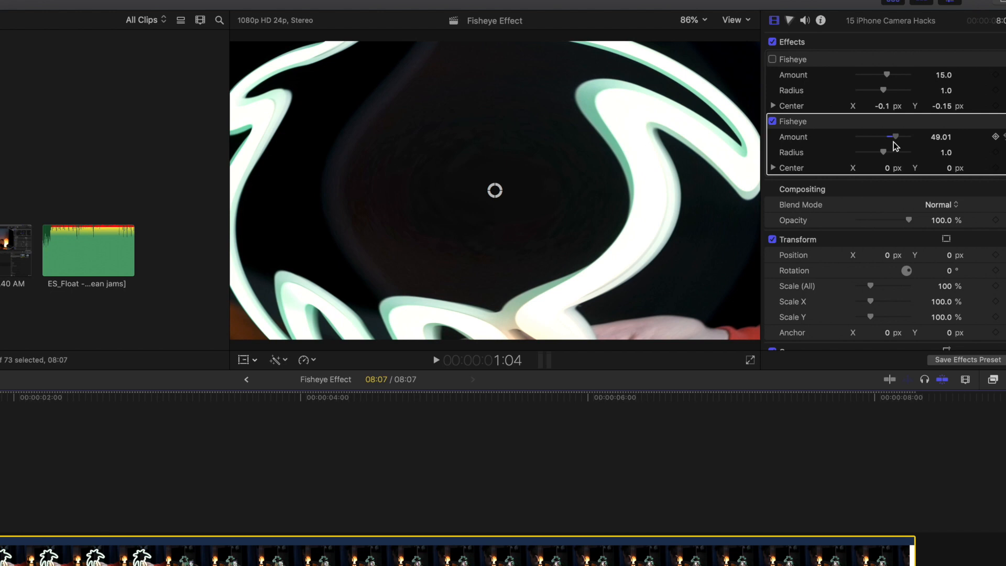
left_click_drag(895, 136, 882, 136)
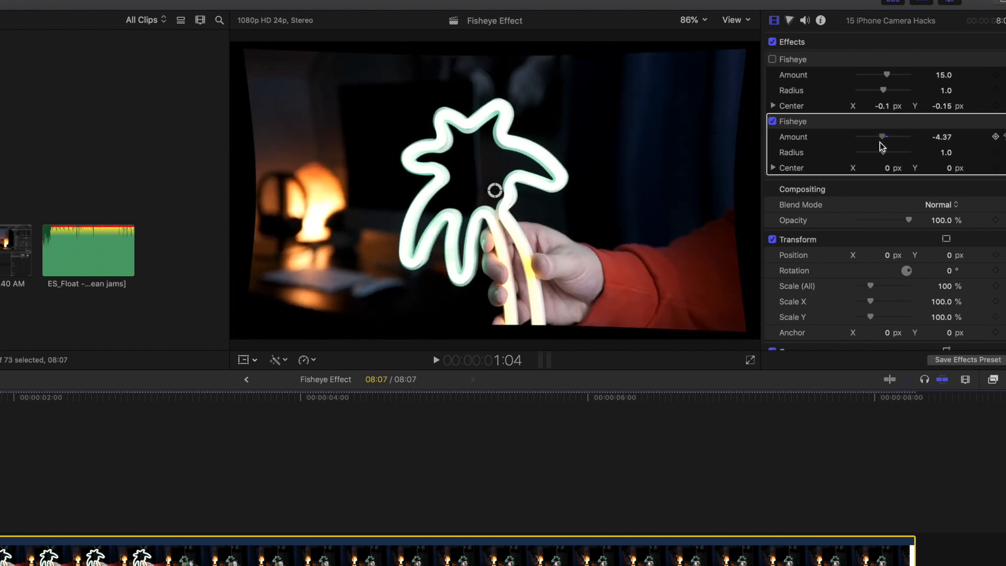
left_click_drag(882, 136, 888, 137)
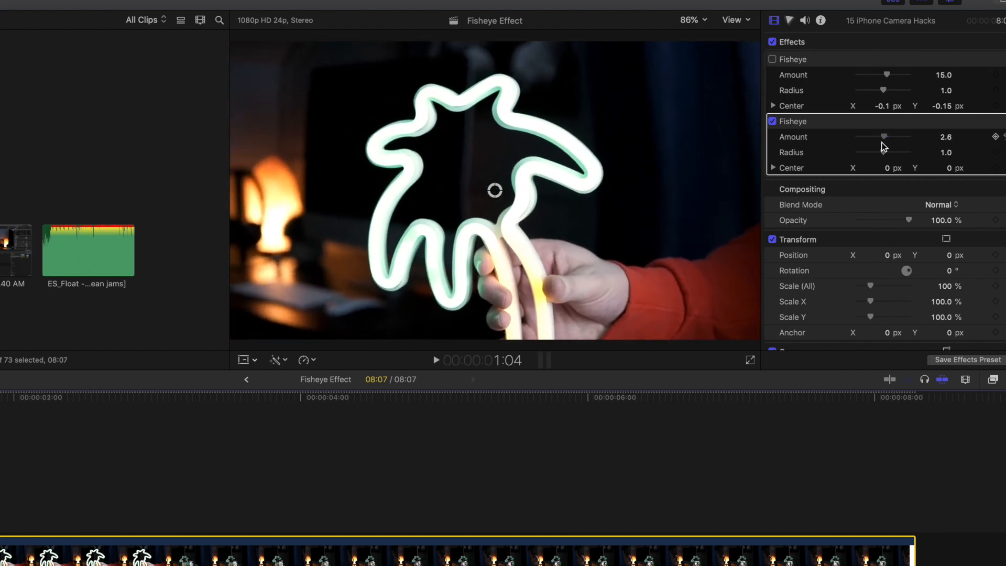
left_click_drag(886, 136, 873, 136)
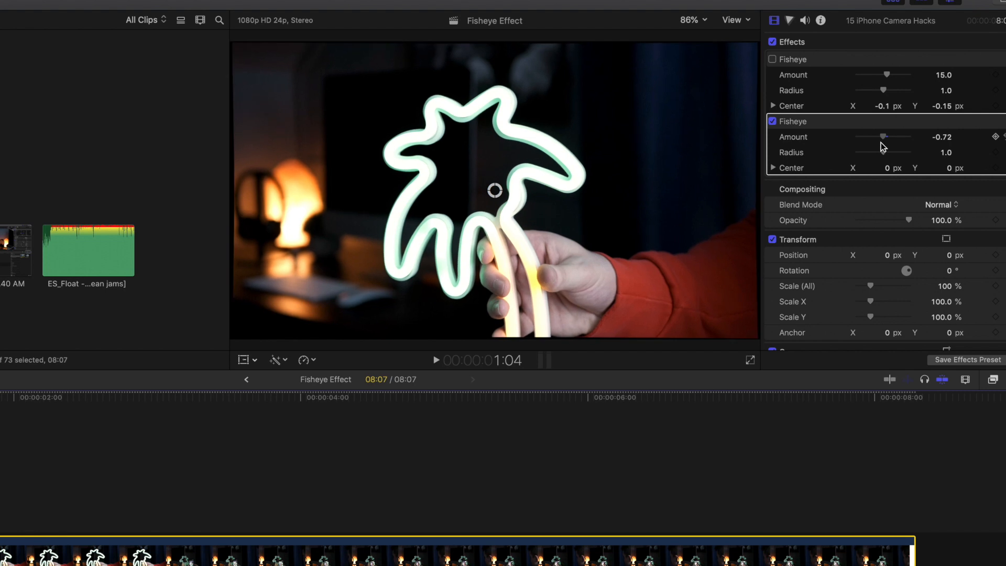
left_click_drag(873, 136, 885, 137)
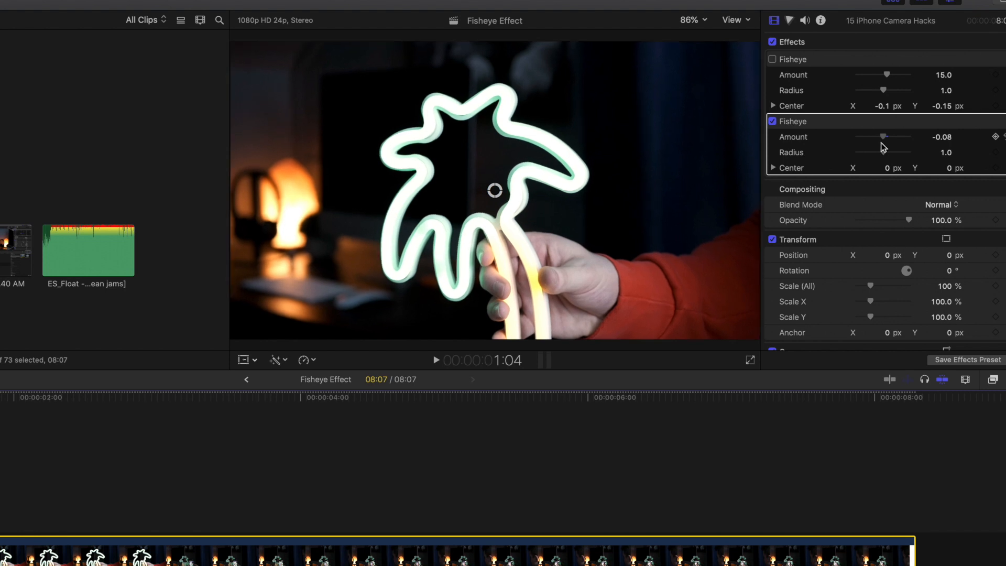
left_click_drag(882, 136, 858, 136)
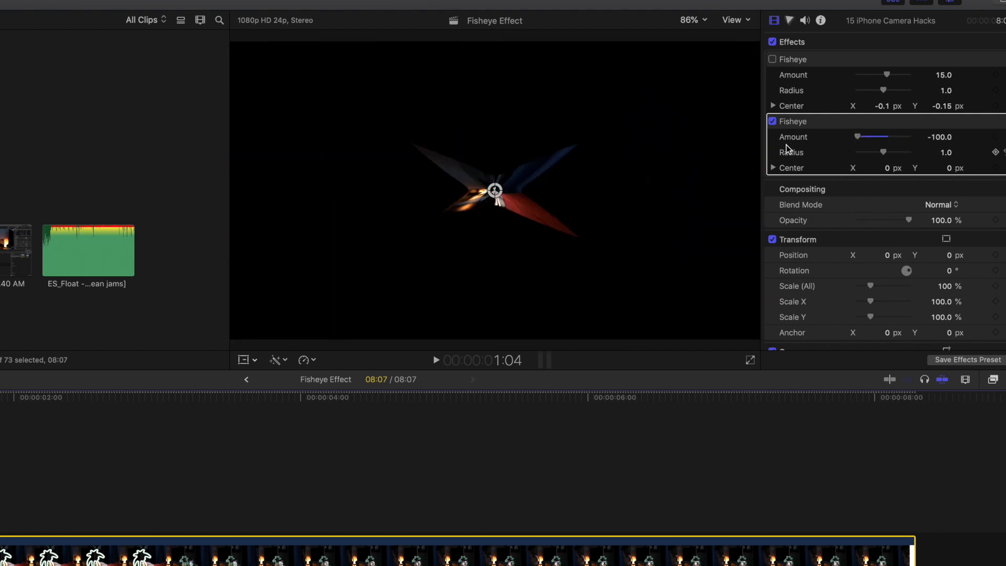
Reset the second Fisheye Amount to 15 and sweep Radius down to 0.47, settling at 0.91.
left_click_drag(856, 136, 887, 136)
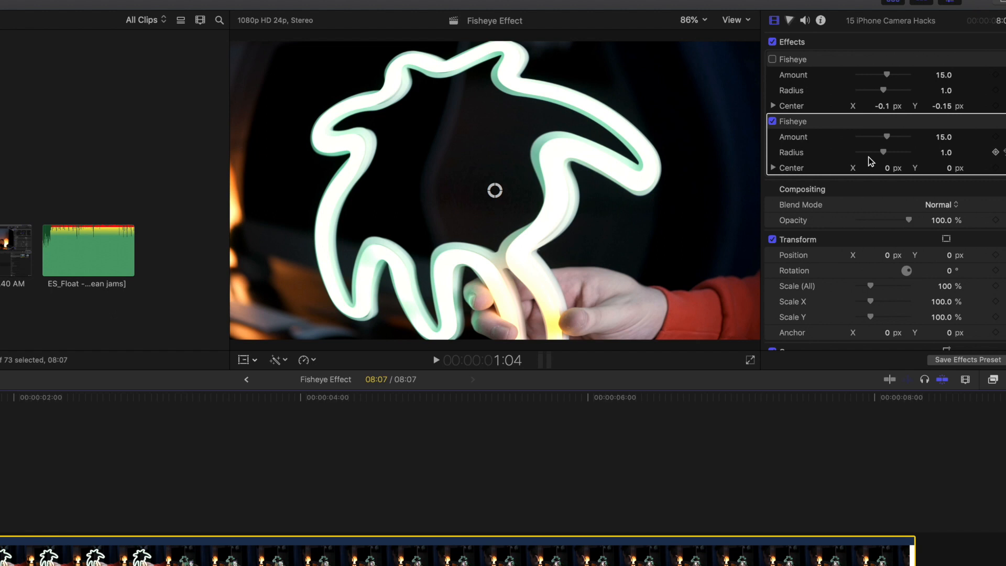
left_click_drag(886, 152, 882, 152)
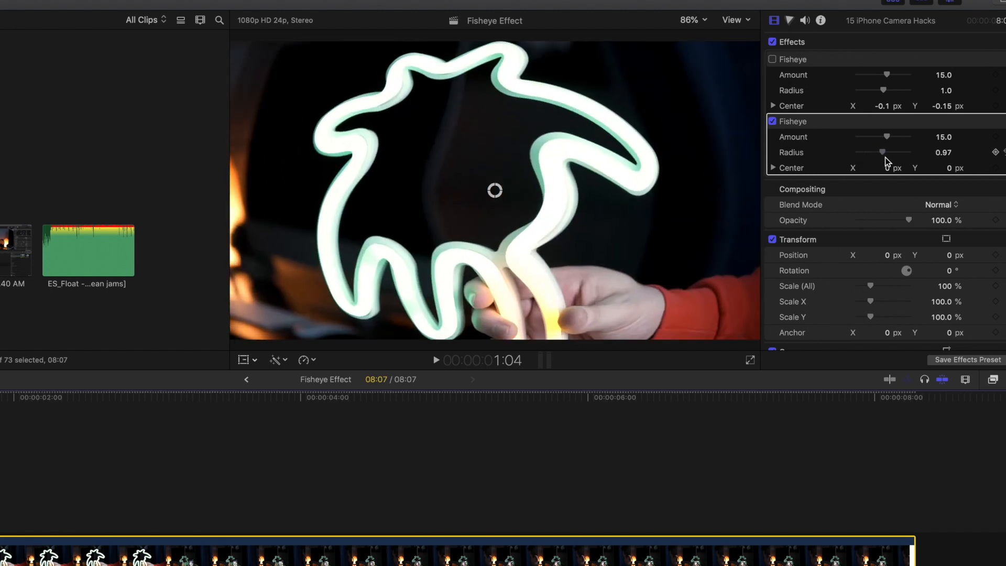
left_click_drag(886, 152, 870, 152)
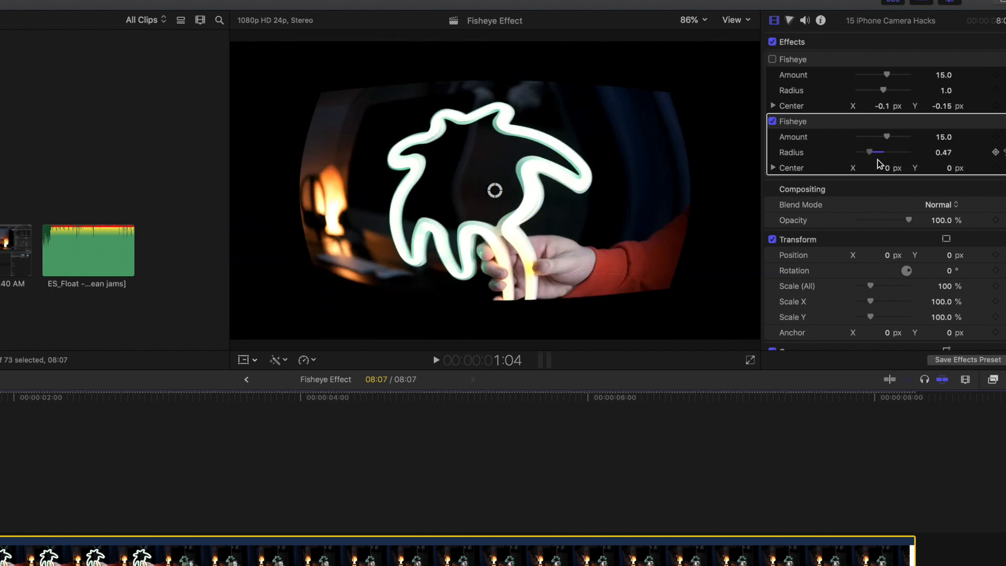
left_click_drag(871, 152, 882, 152)
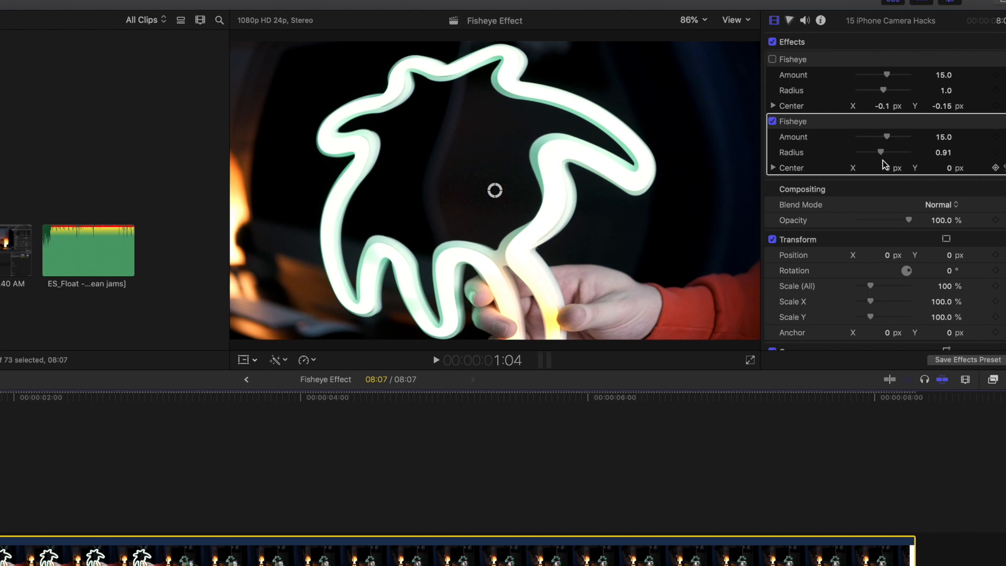
Push the second Fisheye Amount up near 100, then settle it at 54 for a strong bulge.
left_click_drag(887, 137, 907, 136)
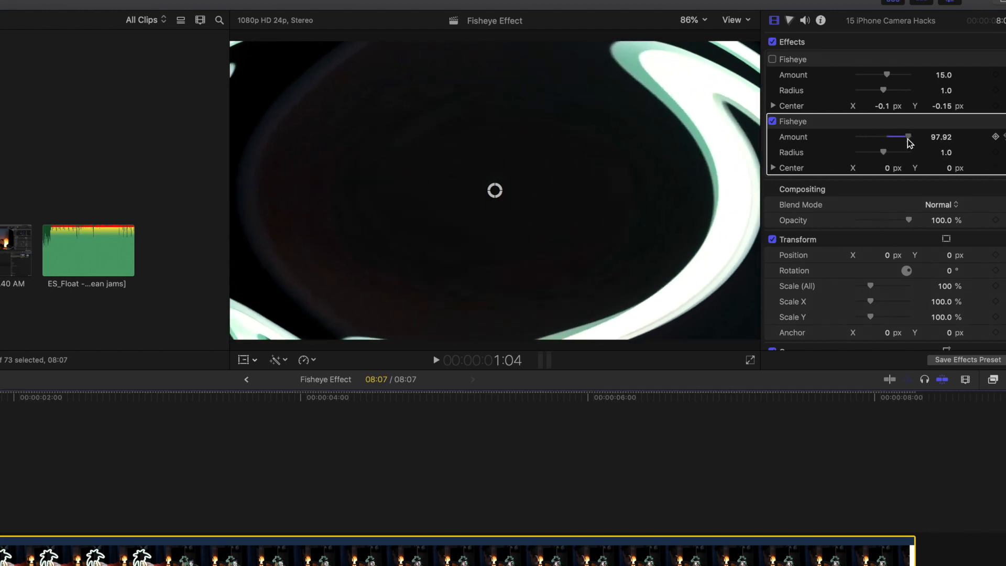
left_click_drag(909, 136, 891, 136)
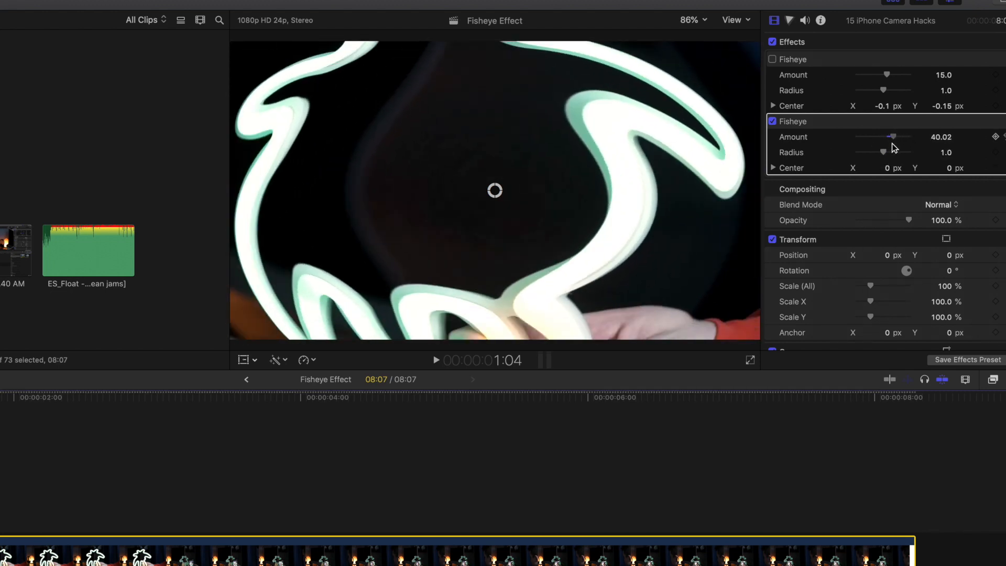
left_click_drag(892, 136, 898, 137)
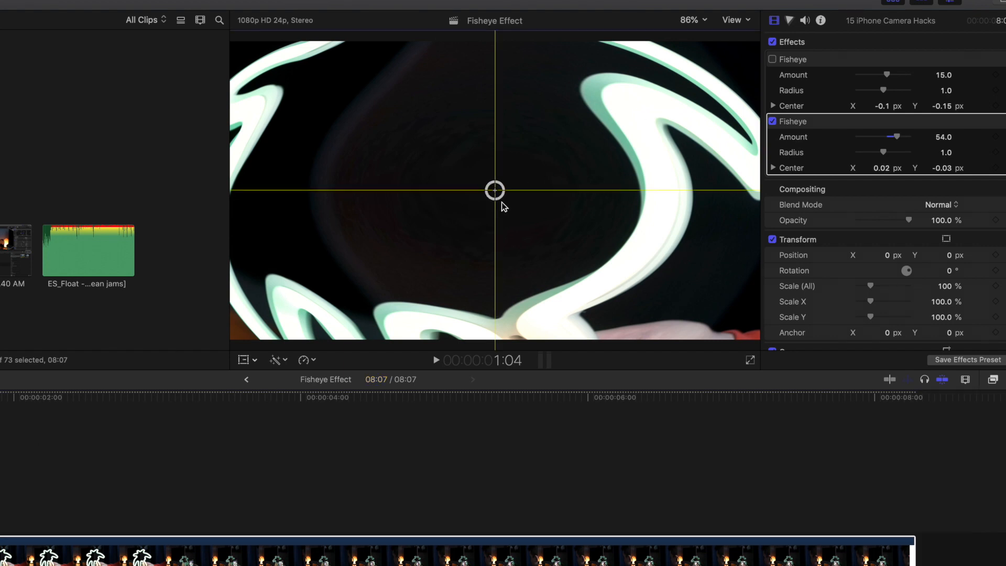
Drag the Fisheye centre onto the hand, across to the lamp on the left, and back toward the middle.
left_click_drag(494, 189, 546, 289)
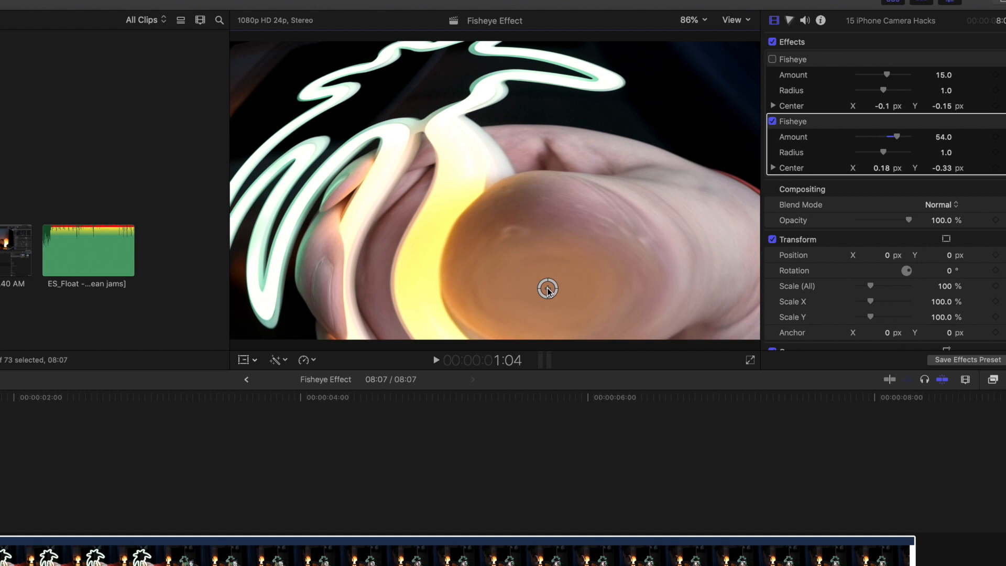
left_click_drag(547, 287, 392, 260)
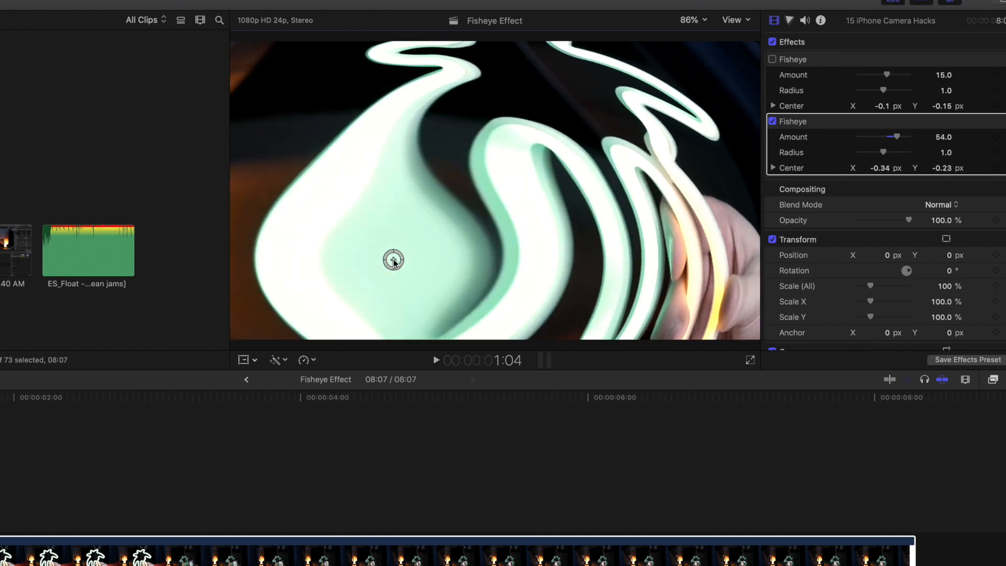
left_click_drag(392, 259, 304, 206)
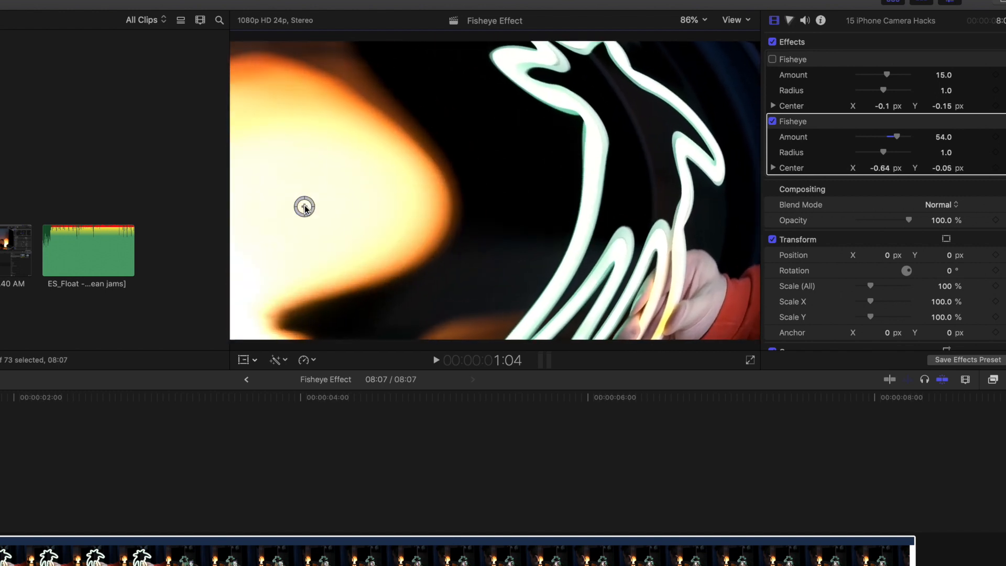
left_click_drag(304, 205, 279, 184)
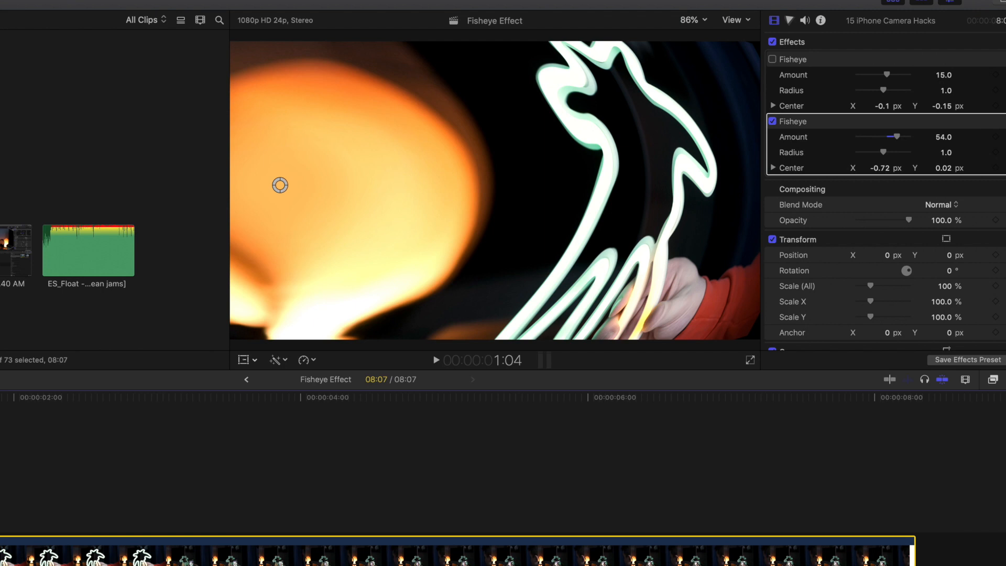
left_click_drag(280, 185, 303, 190)
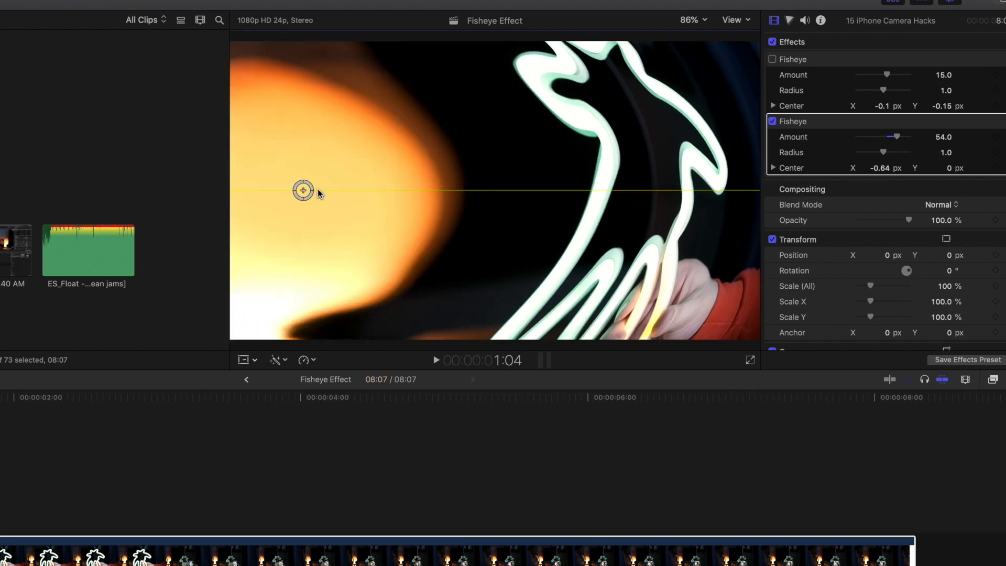
left_click_drag(303, 189, 244, 306)
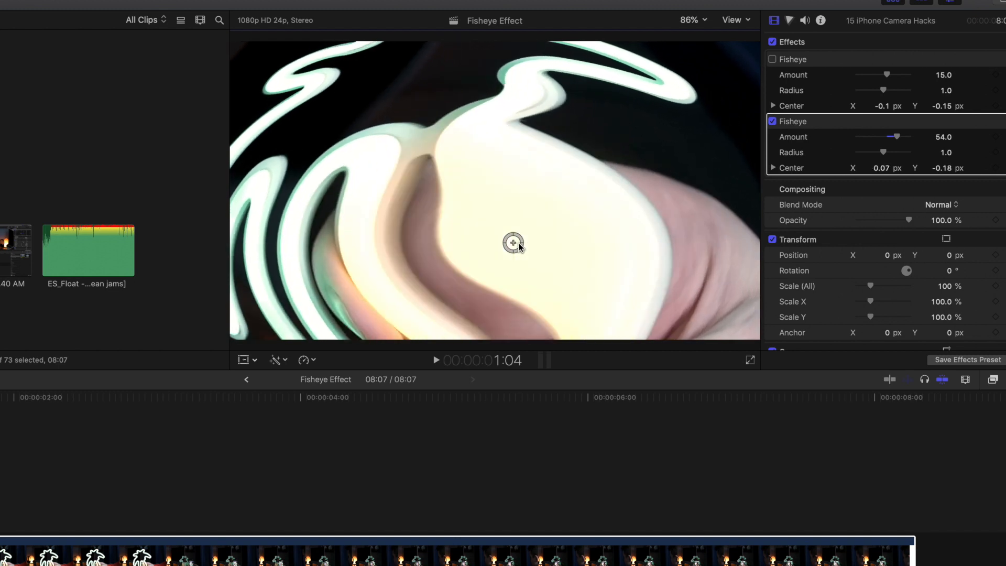
Move the centre around the frame again, finishing just below middle (0.03, -0.07) with Amount 15.
left_click_drag(513, 242, 479, 308)
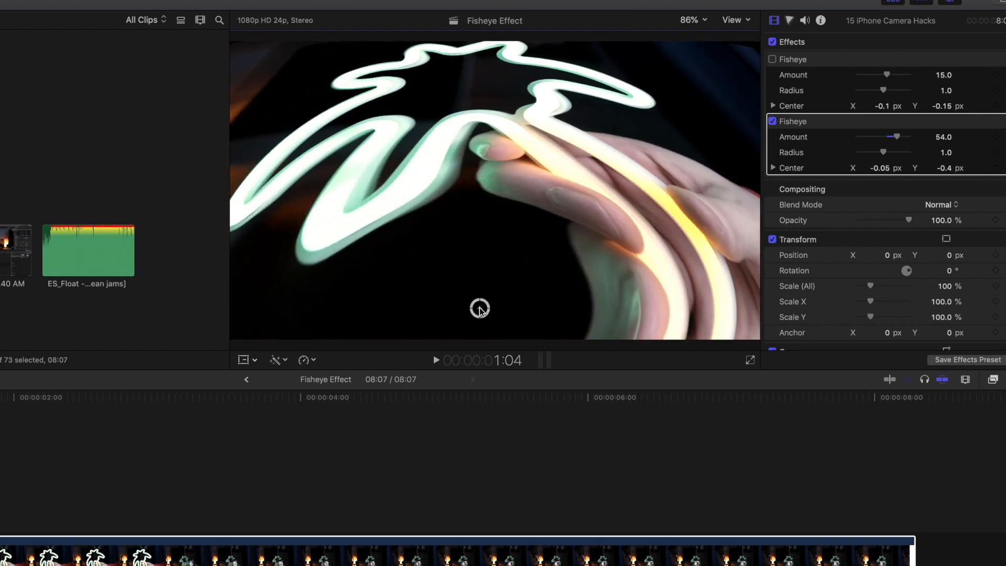
left_click_drag(478, 308, 468, 204)
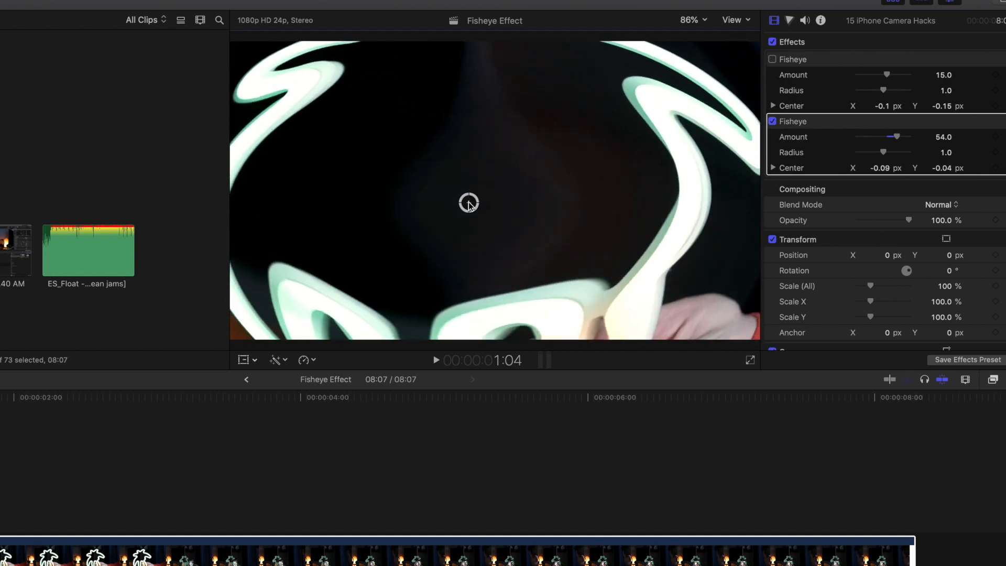
left_click_drag(468, 202, 364, 219)
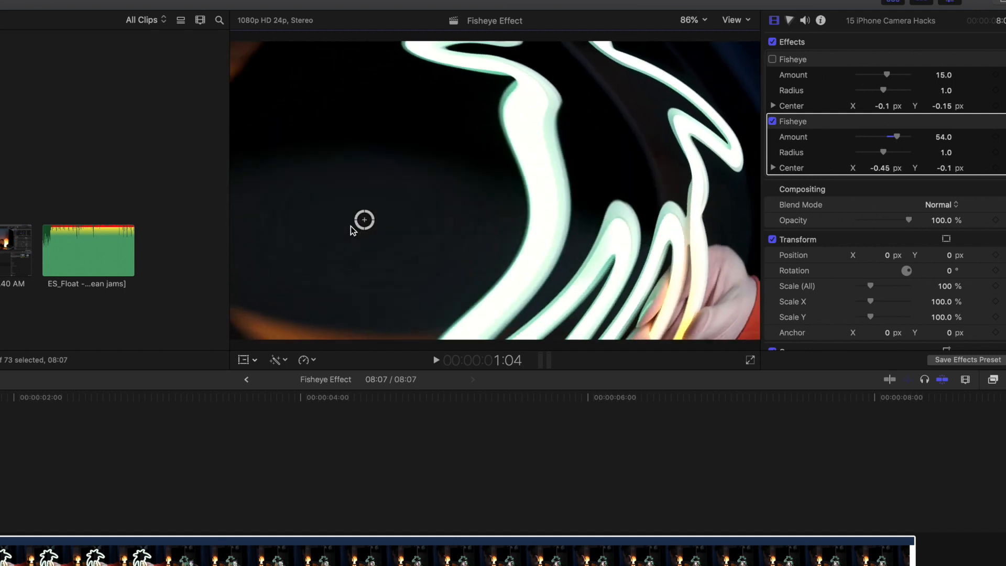
left_click_drag(363, 219, 301, 153)
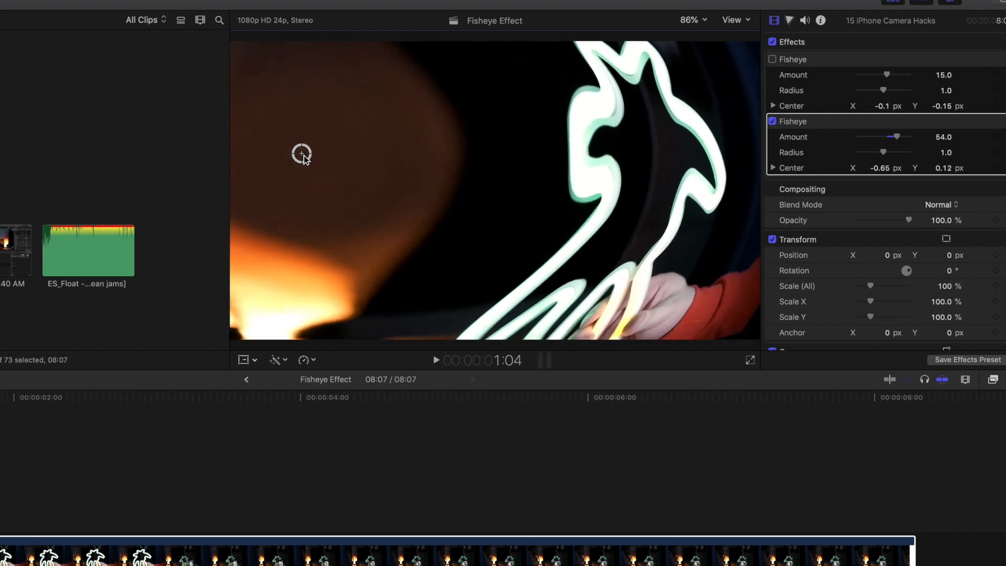
left_click_drag(302, 153, 287, 172)
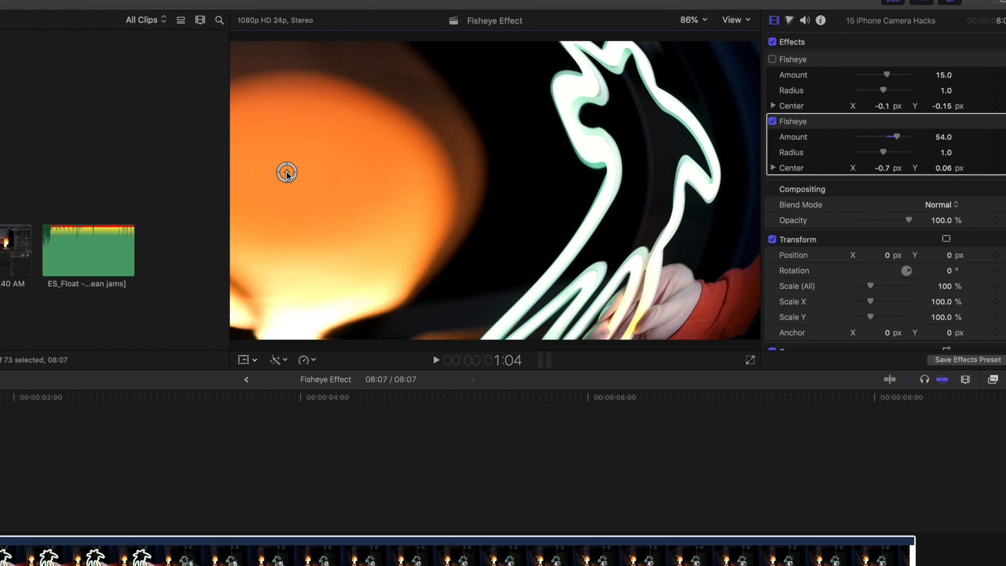
left_click_drag(287, 172, 454, 250)
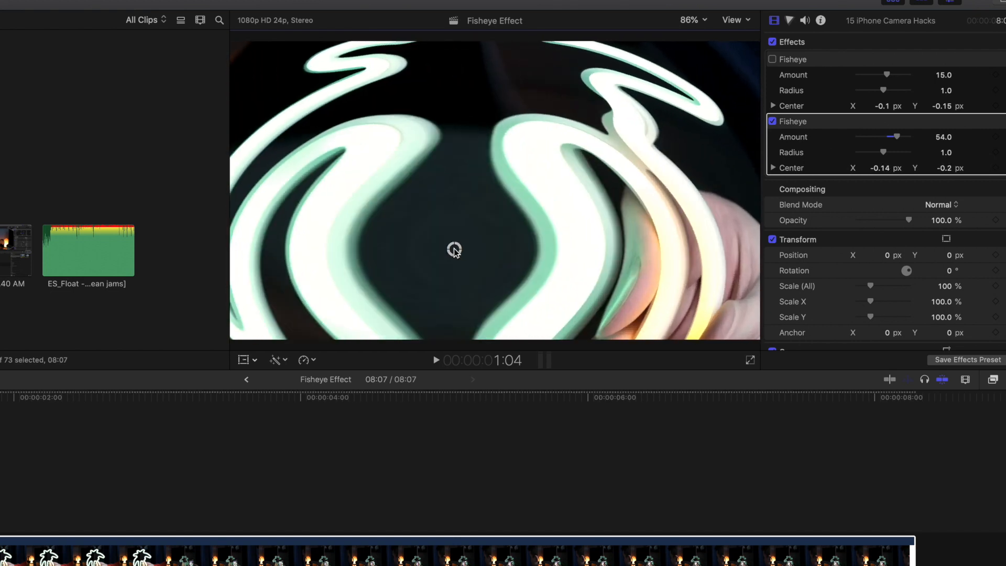
mouse_move(469, 252)
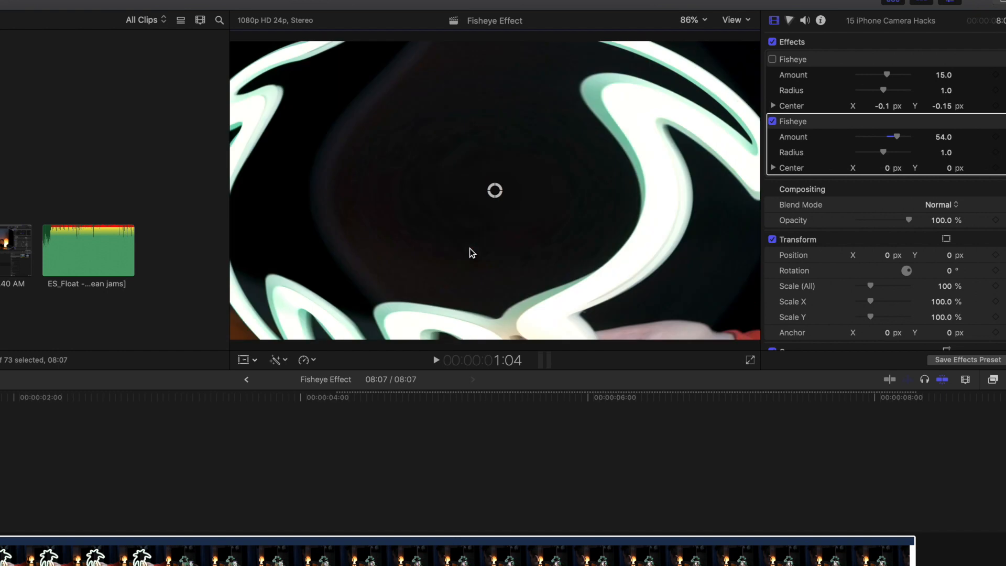
left_click_drag(897, 136, 886, 136)
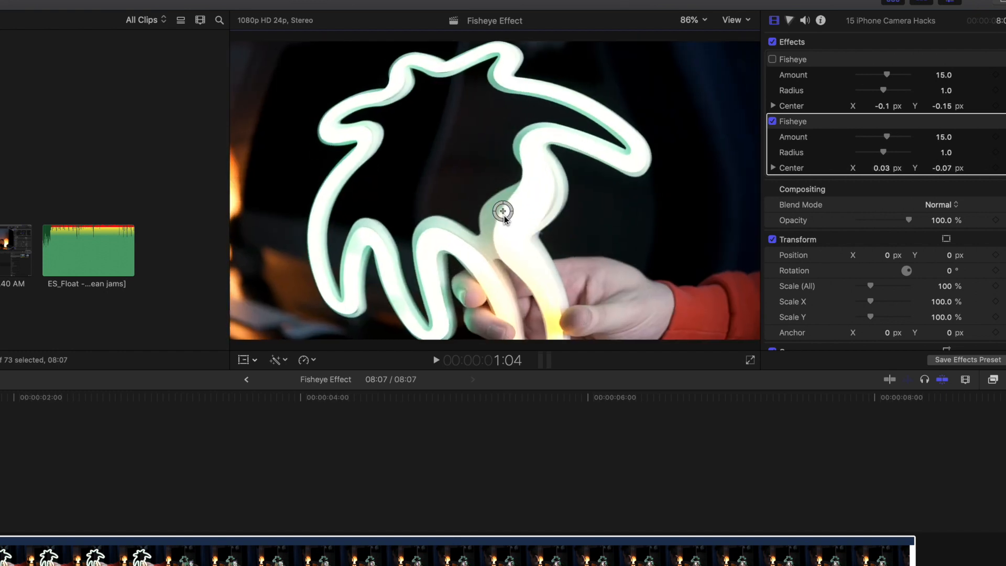